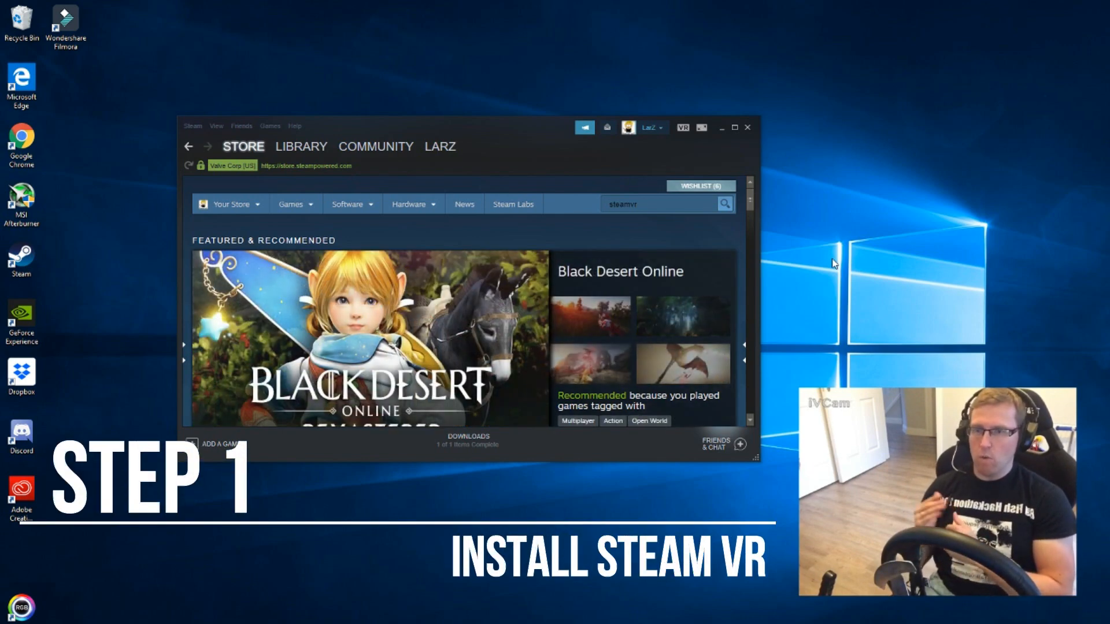
View the SteamVR store page, then search 'windows mixe' and open Windows Mixed Reality for SteamVR
{"action": "left_click", "coordinate": [657, 204]}
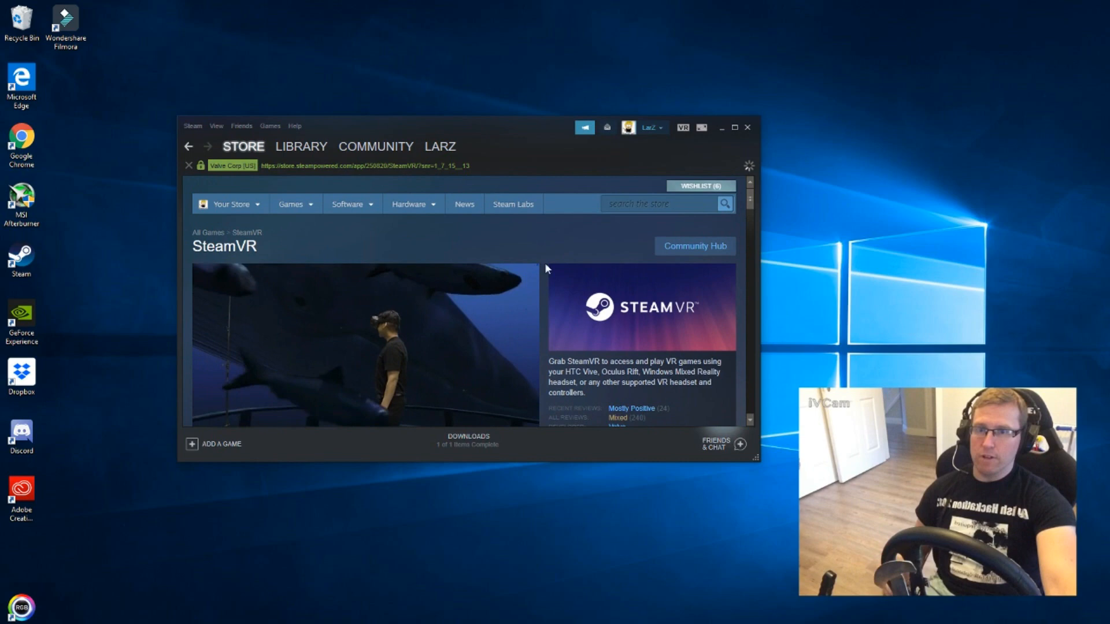
{"action": "type", "text": "windows mixe"}
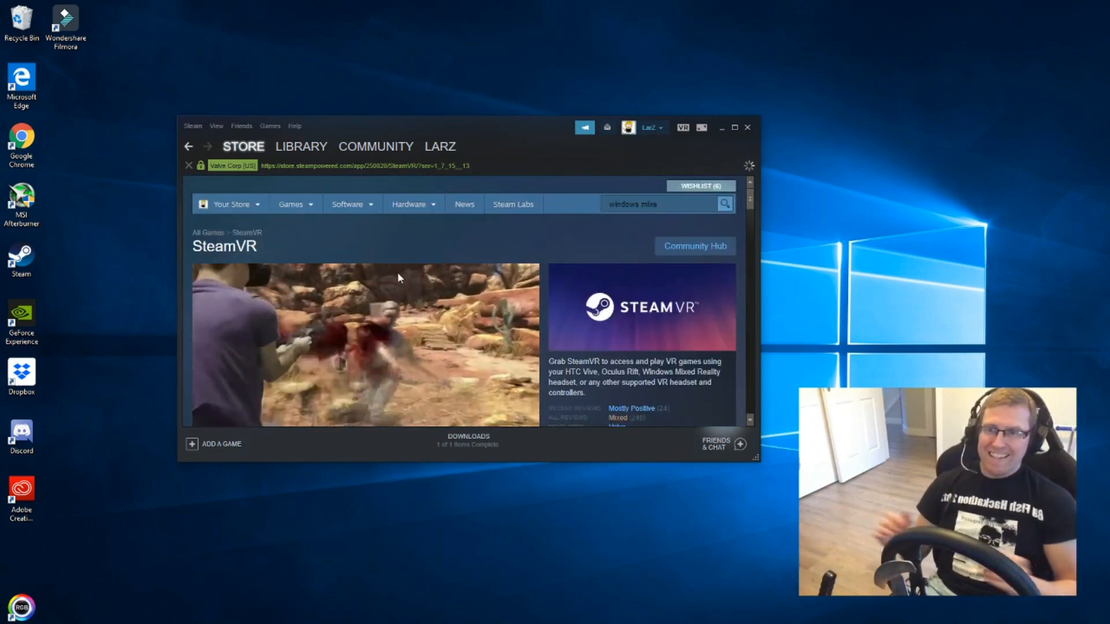
{"action": "mouse_move", "coordinate": [417, 236]}
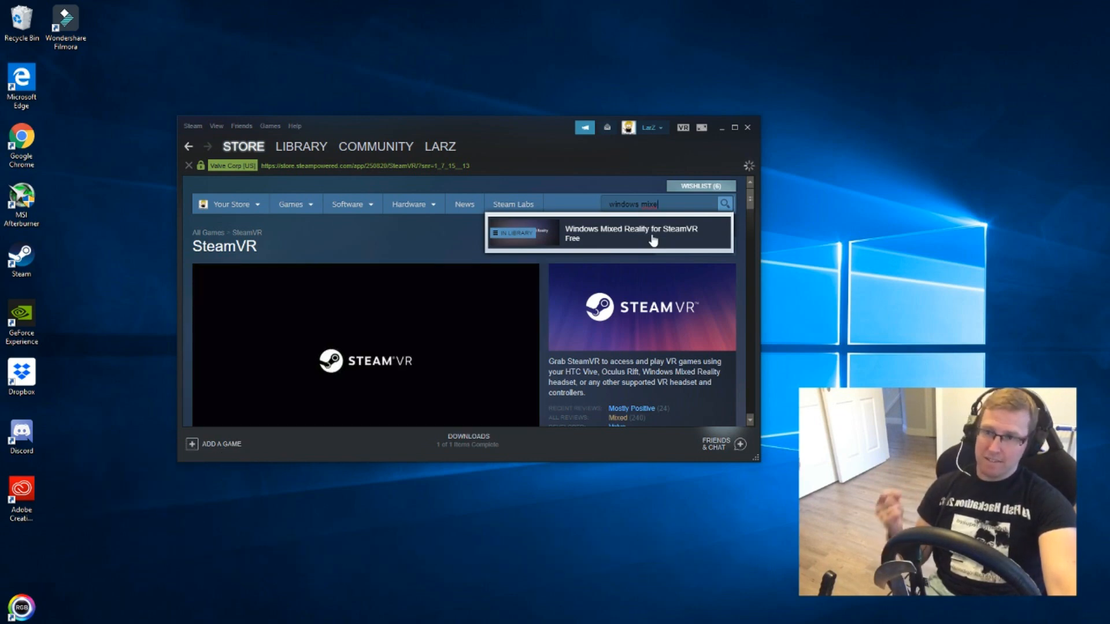
{"action": "left_click", "coordinate": [747, 127]}
{"action": "type", "text": "sett"}
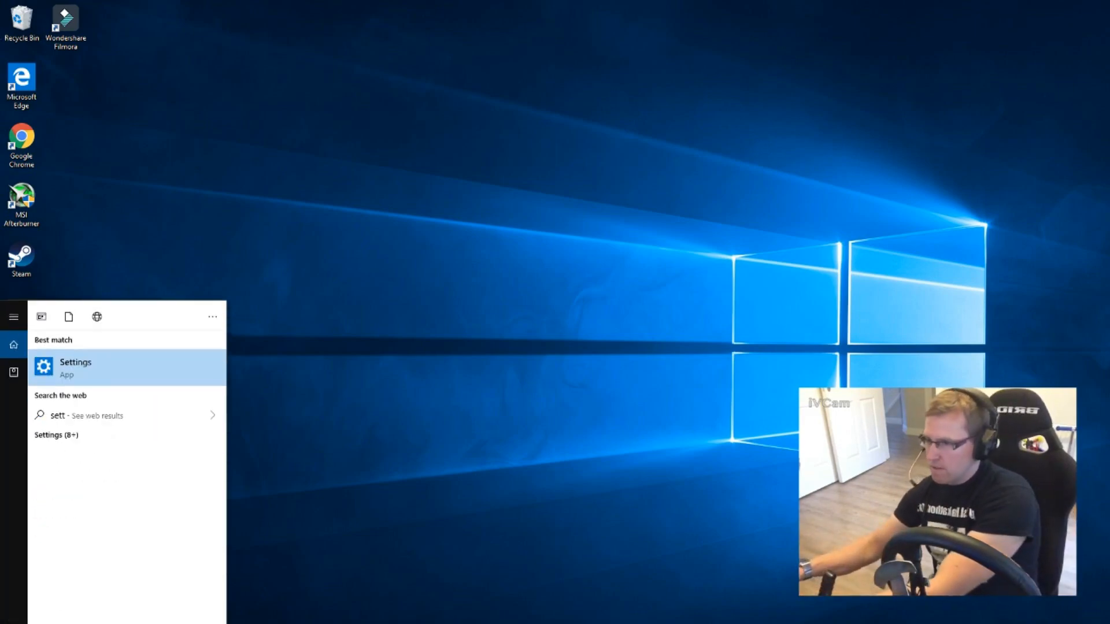
Reach Mixed reality > Headset display and select the 62.966 mm IPD calibration value for editing
{"action": "left_click", "coordinate": [75, 368]}
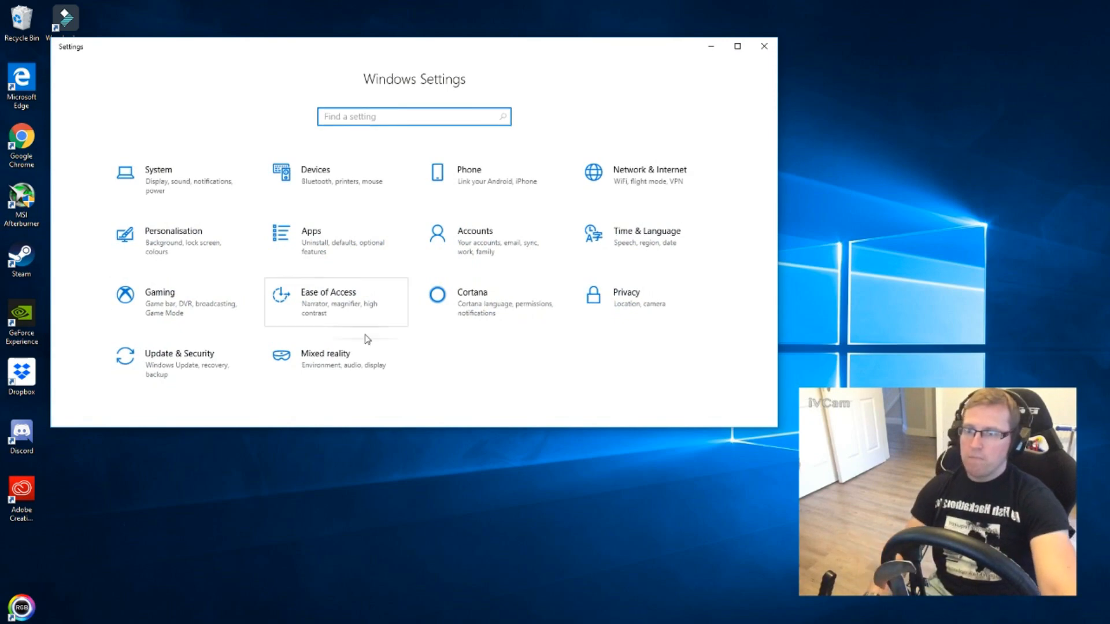
{"action": "left_click", "coordinate": [326, 357]}
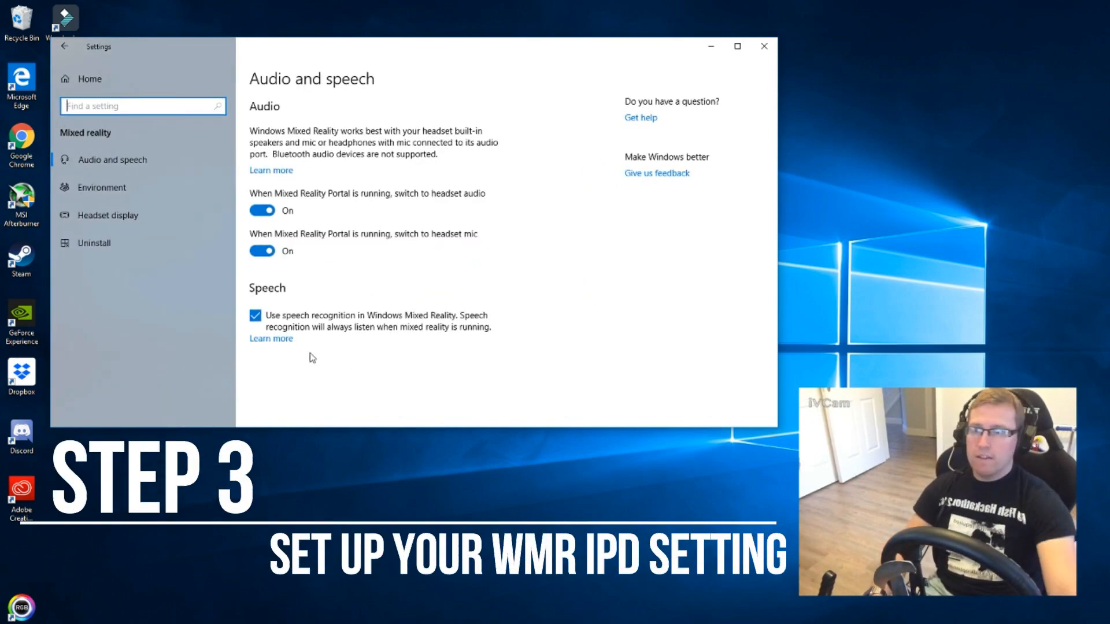
{"action": "left_click", "coordinate": [108, 215]}
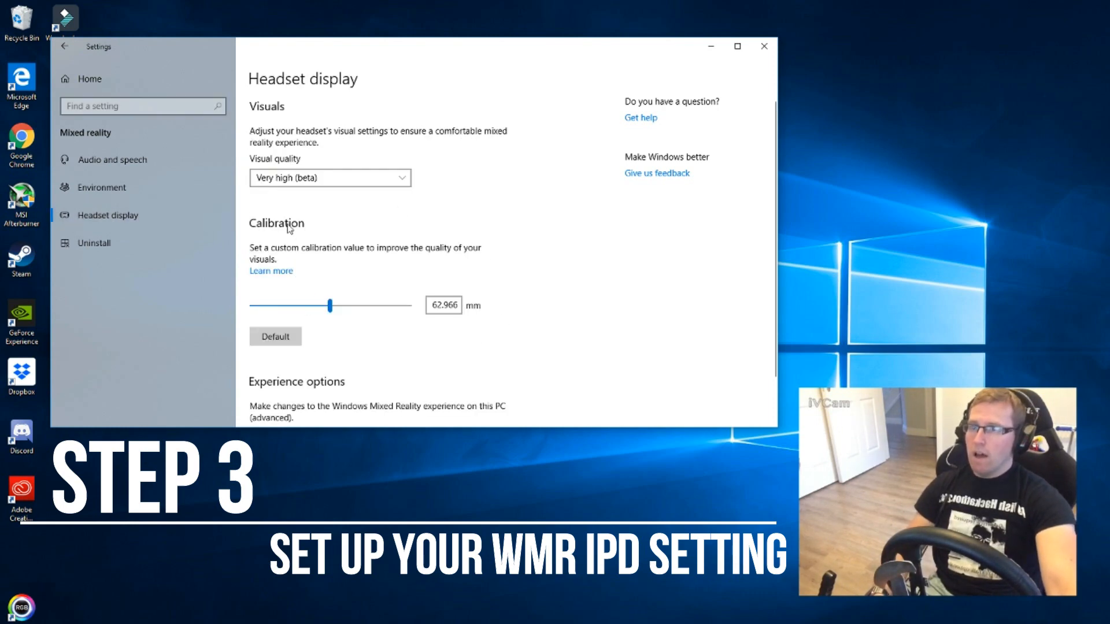
{"action": "left_click", "coordinate": [443, 305]}
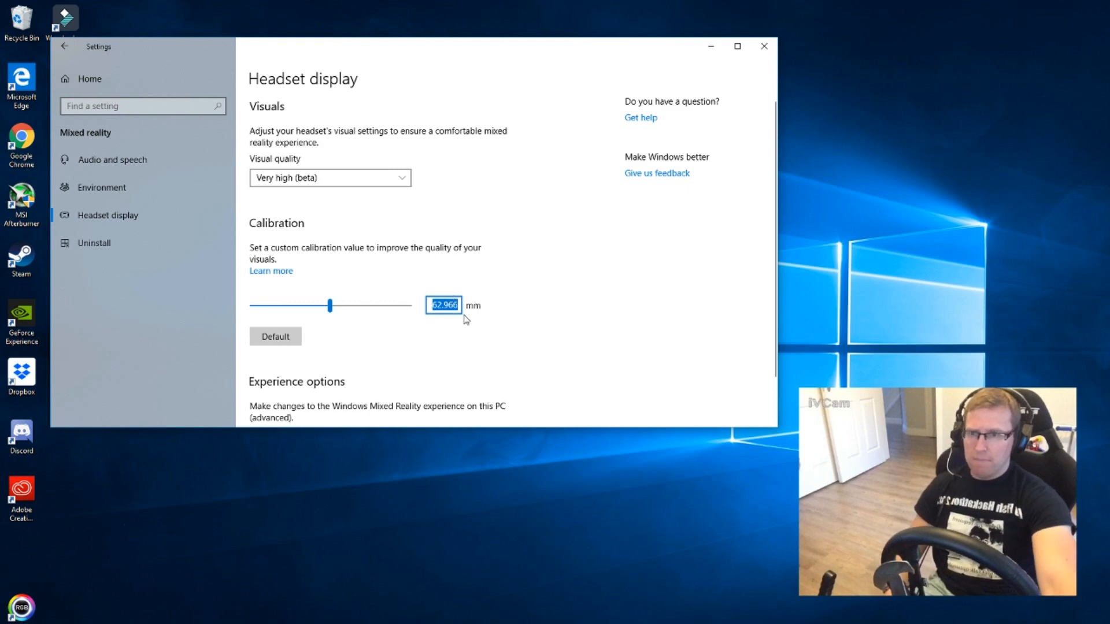
{"action": "mouse_move", "coordinate": [537, 304]}
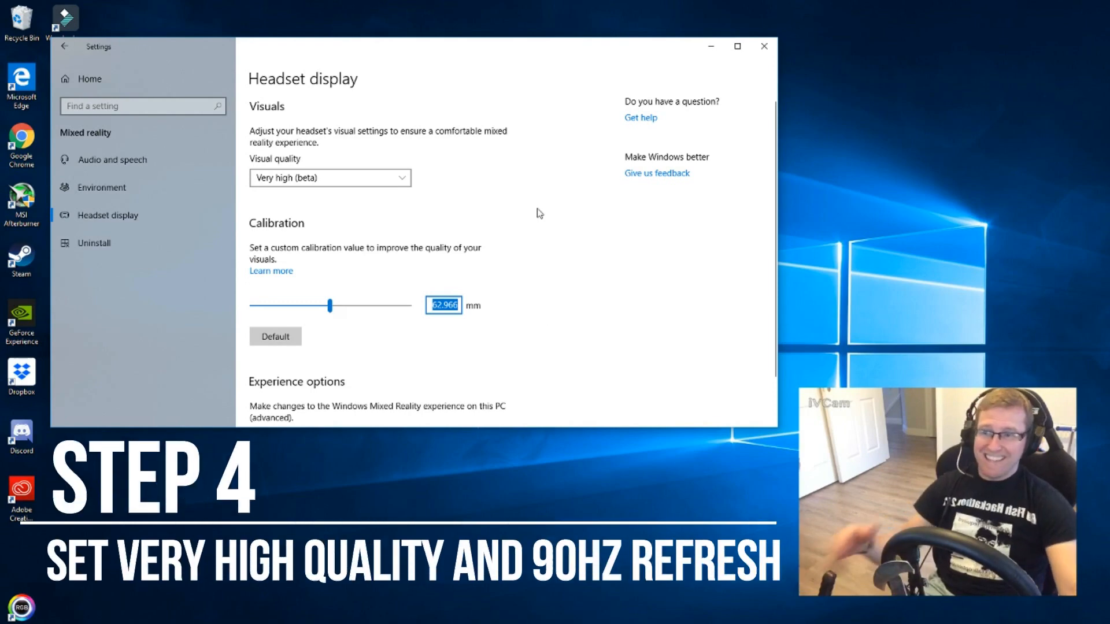
Change the Experience options refresh rate to 90 Hz and save it
{"action": "left_click", "coordinate": [275, 379]}
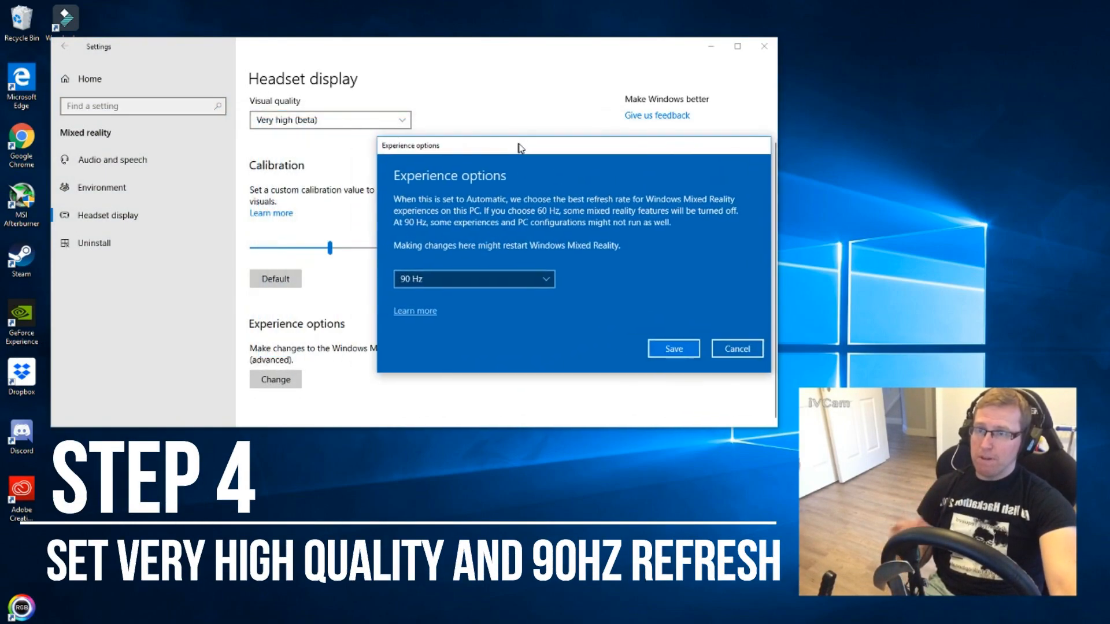
{"action": "left_click", "coordinate": [472, 279]}
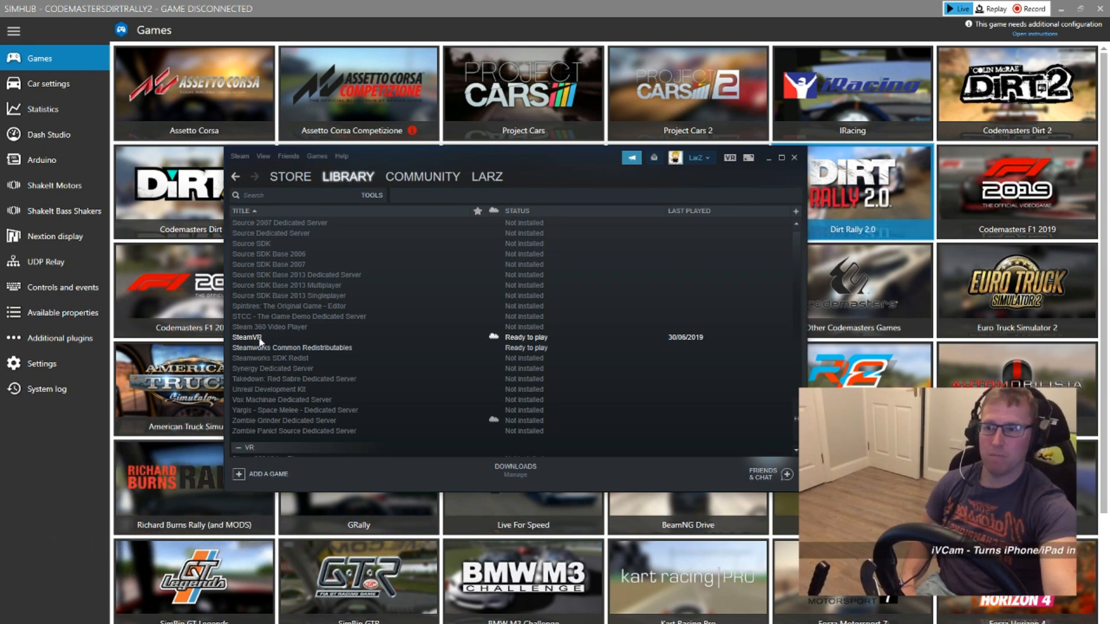
In SteamVR's Library properties, set Betas to NONE - Opt out of all beta programs
{"action": "right_click", "coordinate": [247, 337]}
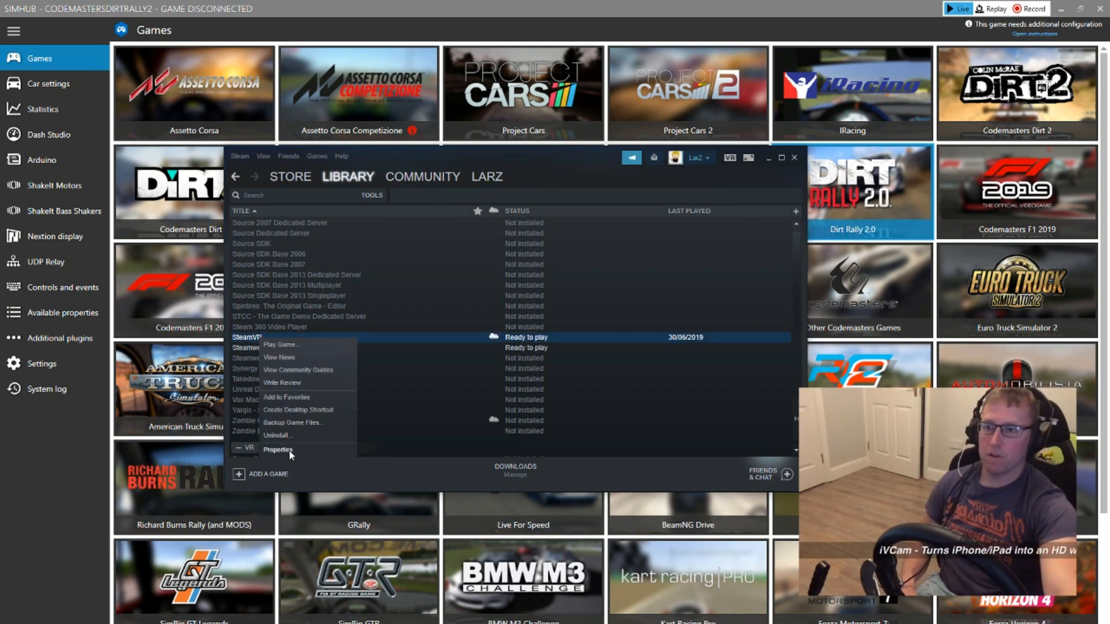
{"action": "left_click", "coordinate": [277, 450]}
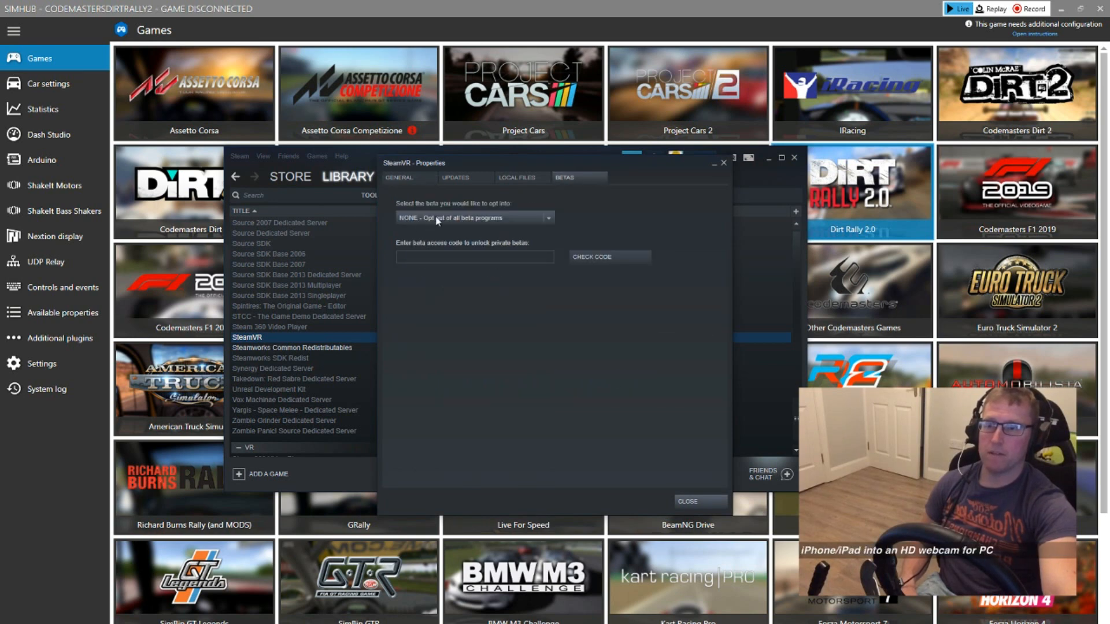
{"action": "left_click", "coordinate": [473, 218]}
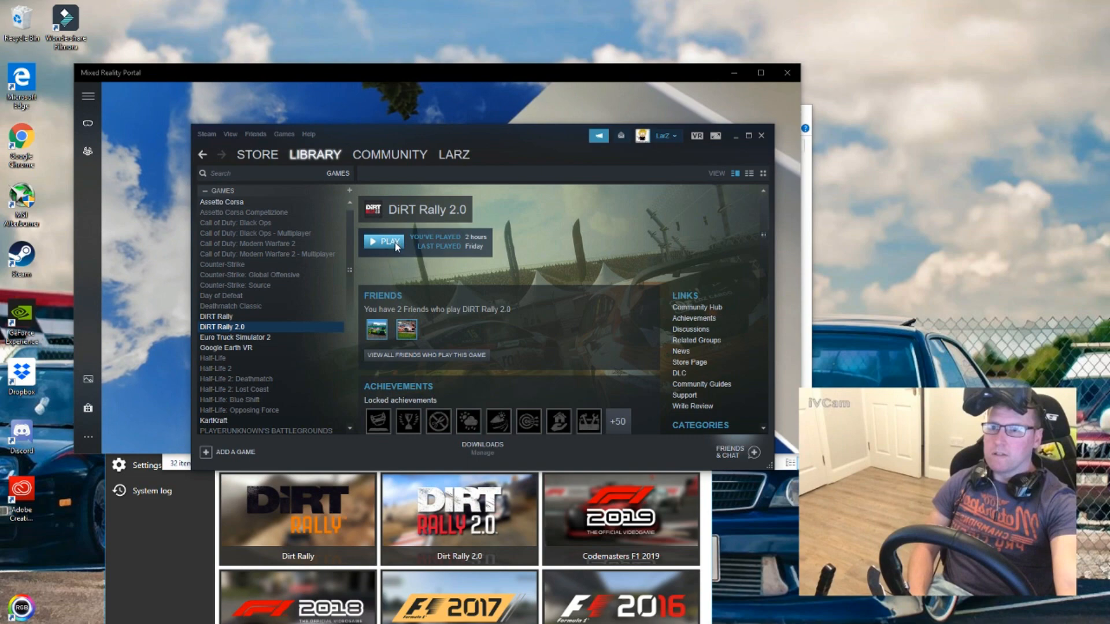
Start DiRT Rally 2.0 from the Library so it runs with SteamVR
{"action": "left_click", "coordinate": [383, 242]}
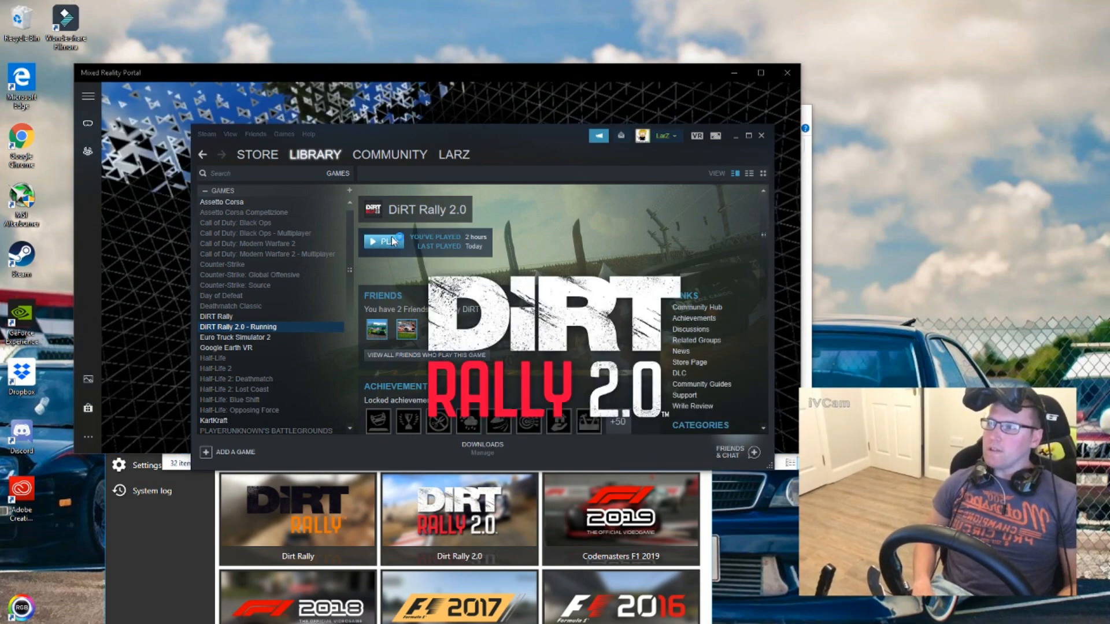
{"action": "left_click", "coordinate": [383, 240]}
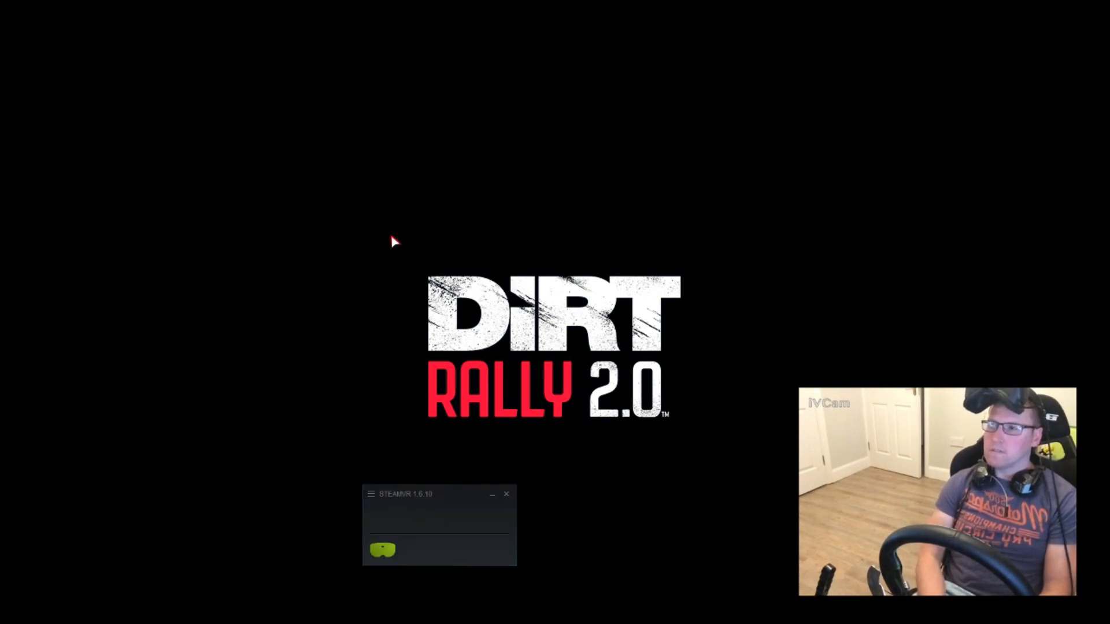